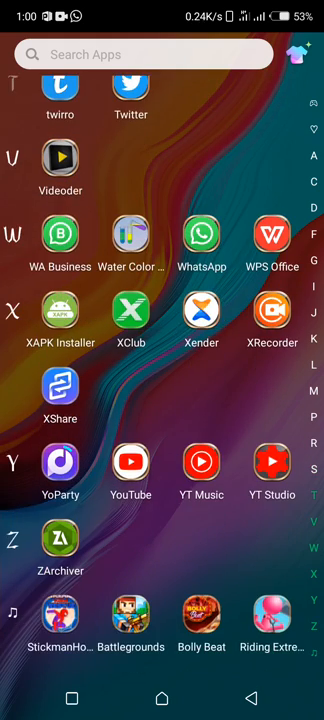
Launch YouTube from the app drawer to reach its home feed
left_click(130, 481)
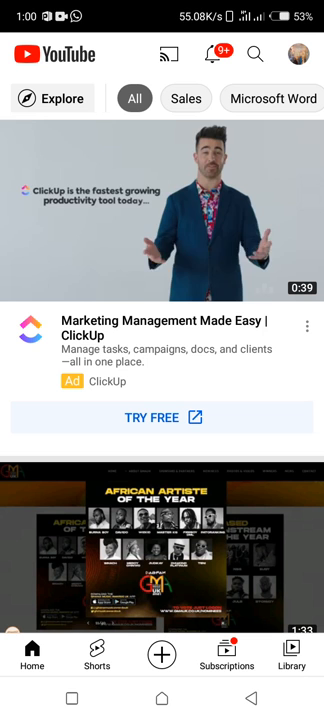
Search YouTube for 'gaming' using the suggestion after typing 'ga'
left_click(259, 54)
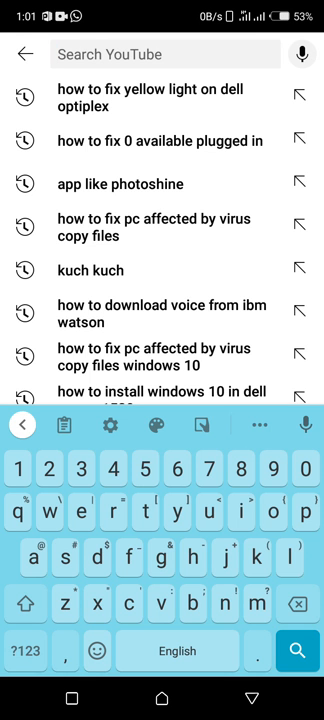
type("gaming")
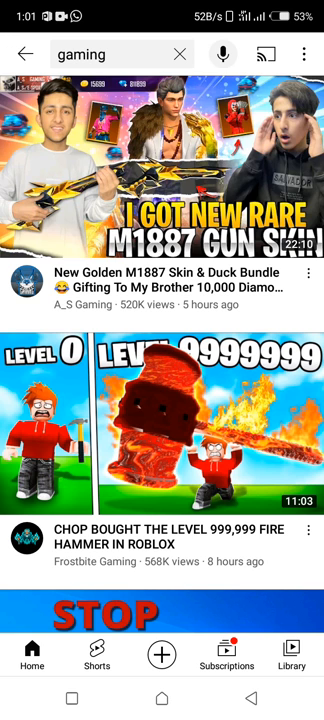
Open the search results overflow menu showing Filters and Help & feedback
left_click(162, 180)
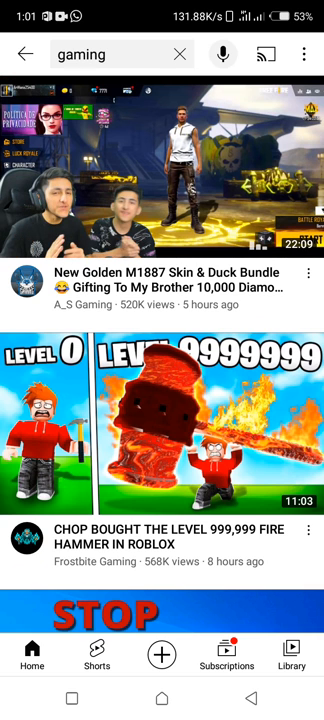
left_click(306, 54)
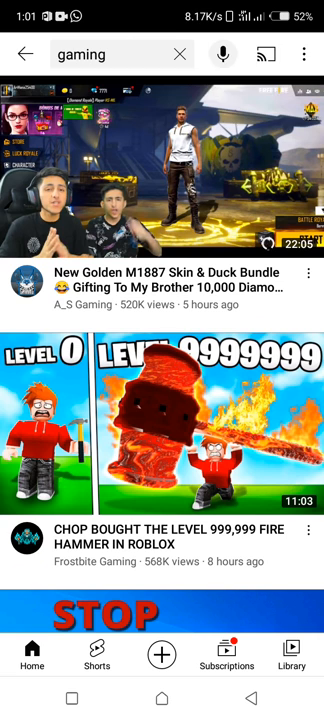
left_click(305, 54)
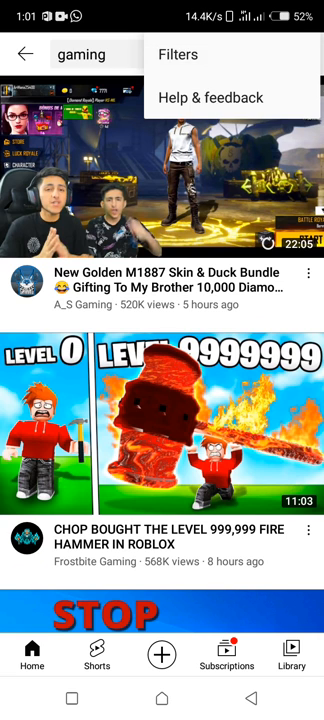
In search filters, set Type to Video and keep Upload date at Anytime
left_click(192, 55)
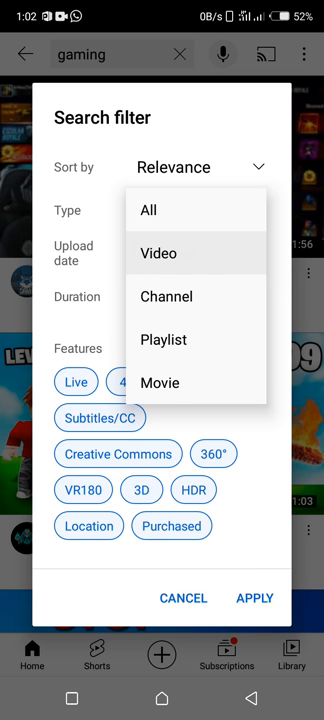
left_click(159, 253)
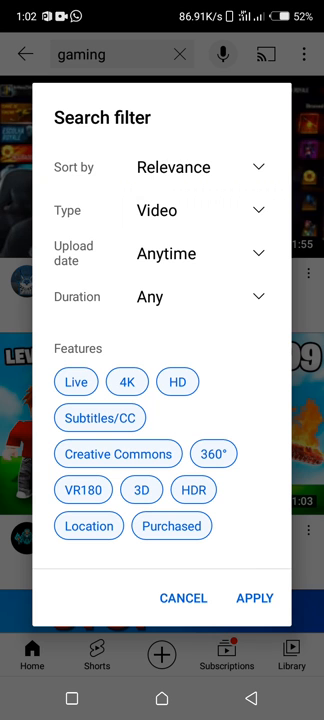
left_click(170, 253)
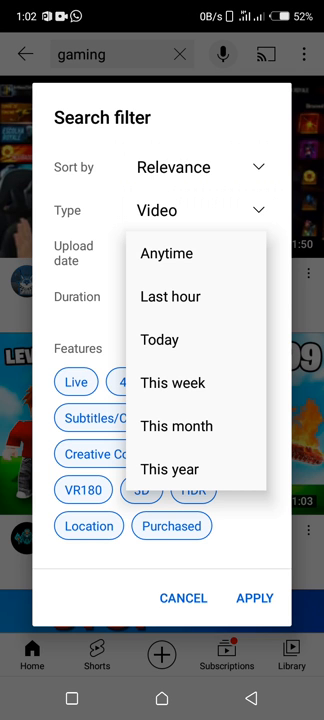
left_click(166, 253)
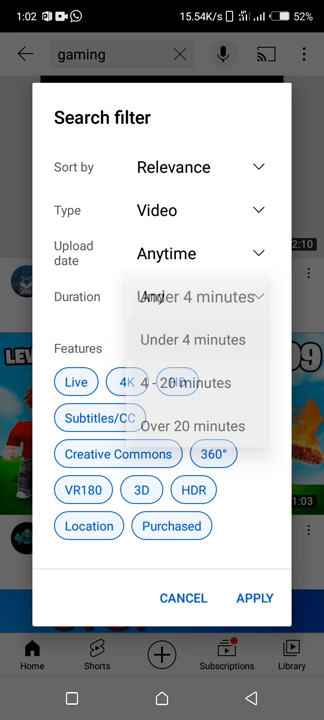
Filter to Under 4 minutes with Creative Commons, and apply the filters
left_click(192, 339)
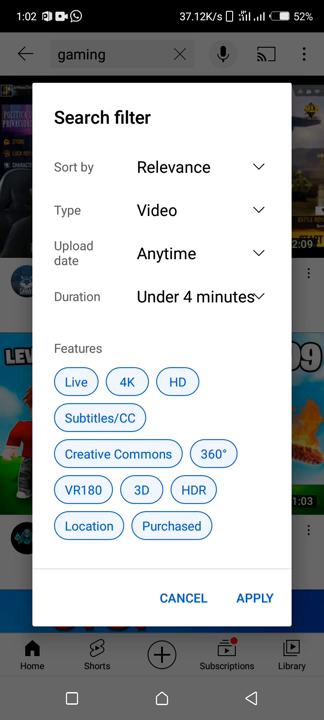
left_click(118, 454)
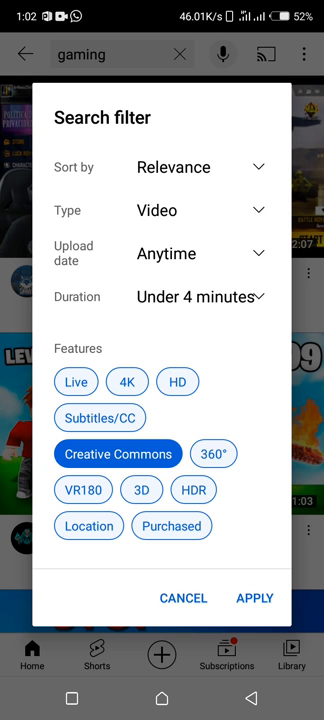
left_click(254, 598)
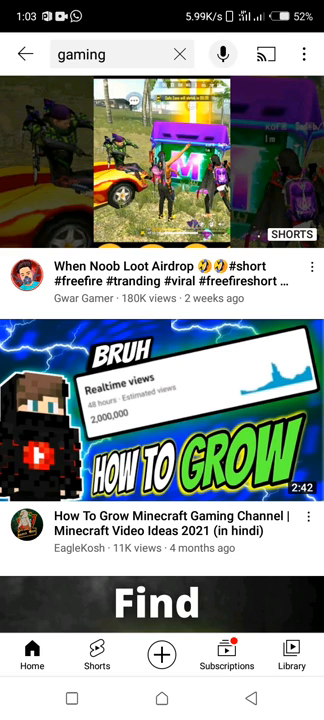
scroll("down", 3)
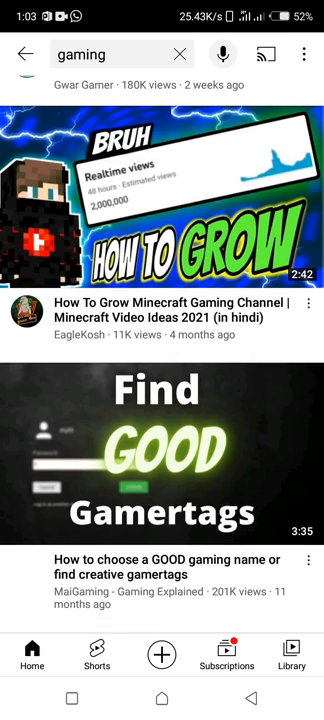
scroll("down", 3)
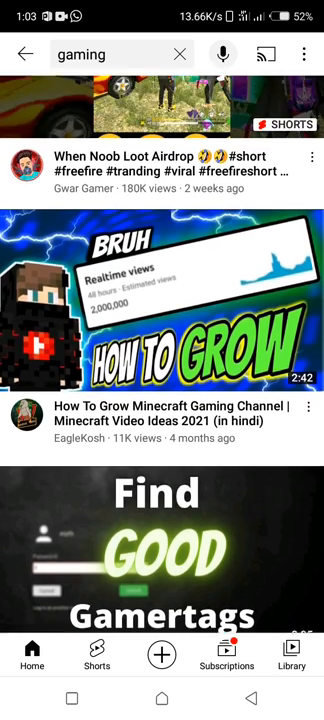
scroll("down", 3)
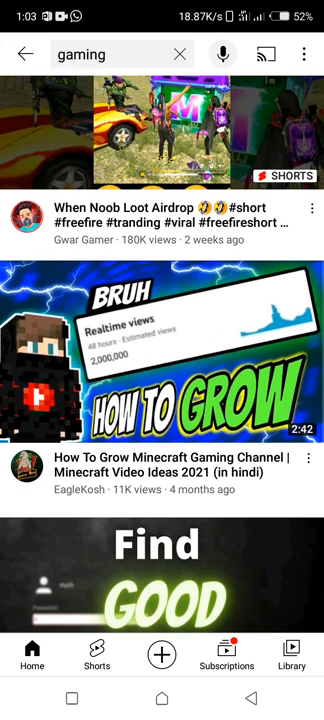
scroll("down", 3)
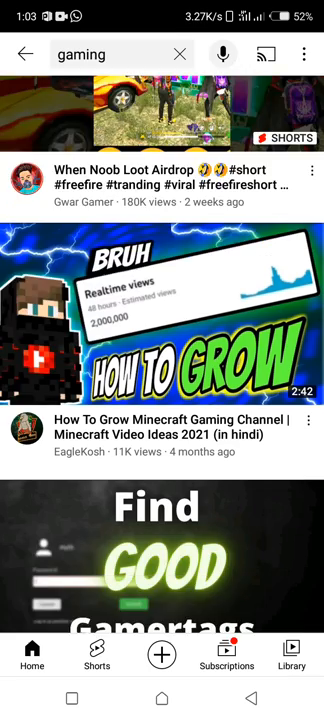
scroll("down", 3)
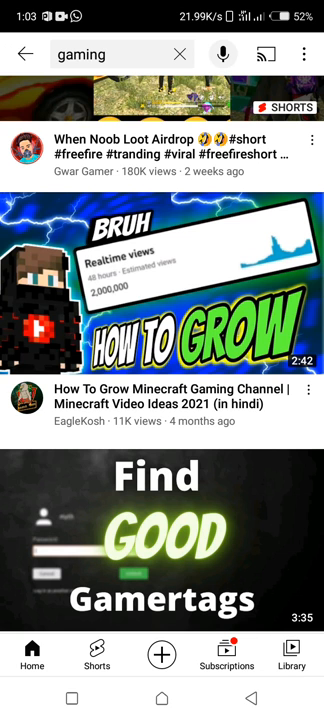